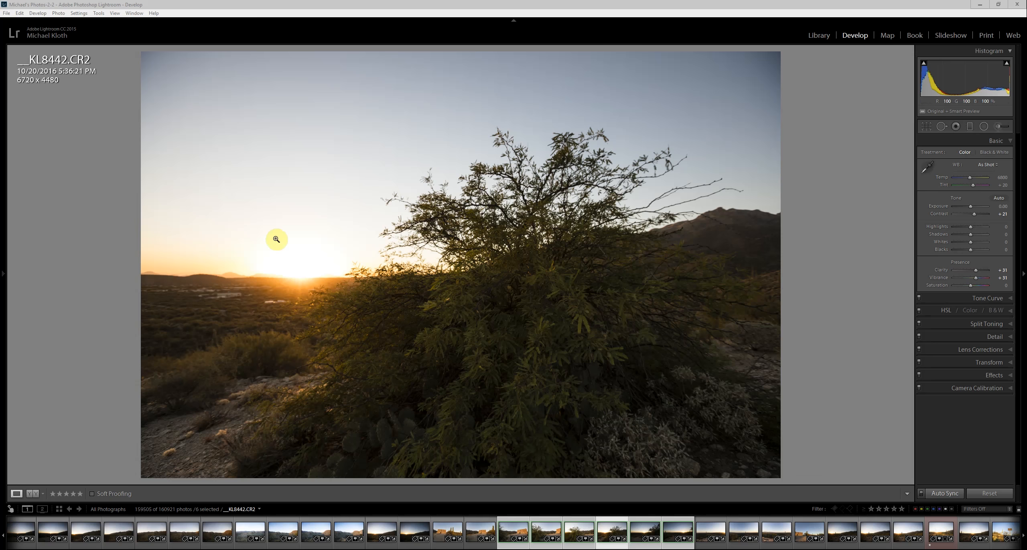
{"action": "mouse_move", "coordinate": [81, 162]}
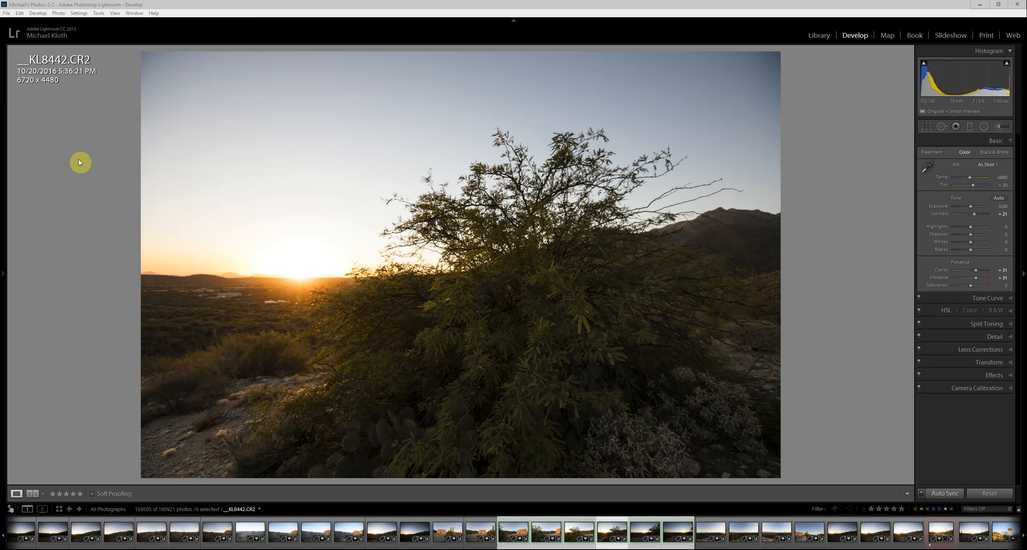
Step: Select the six consecutive desert photos in the filmstrip, with the stone wall photo shown for editing
{"action": "left_click", "coordinate": [593, 544]}
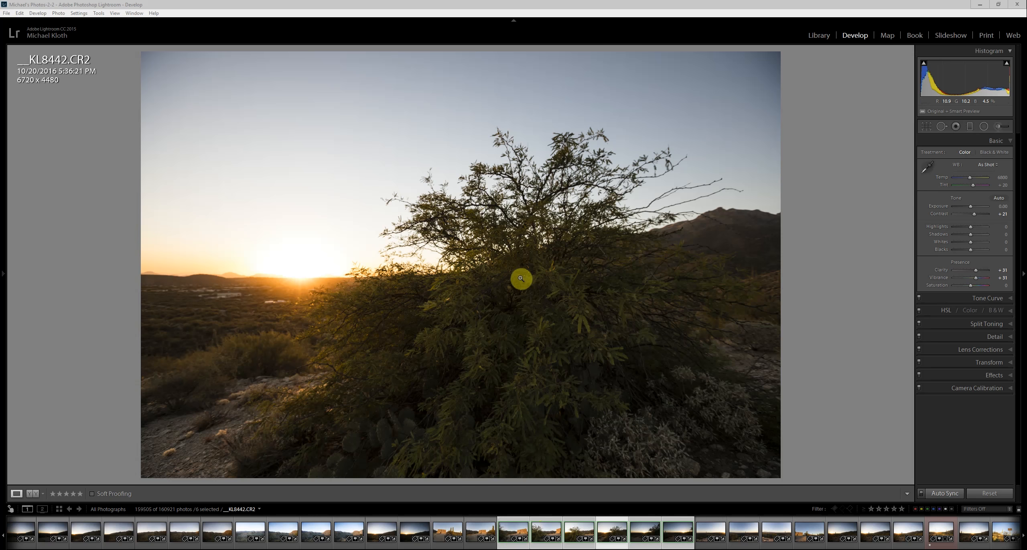
{"action": "mouse_move", "coordinate": [257, 362]}
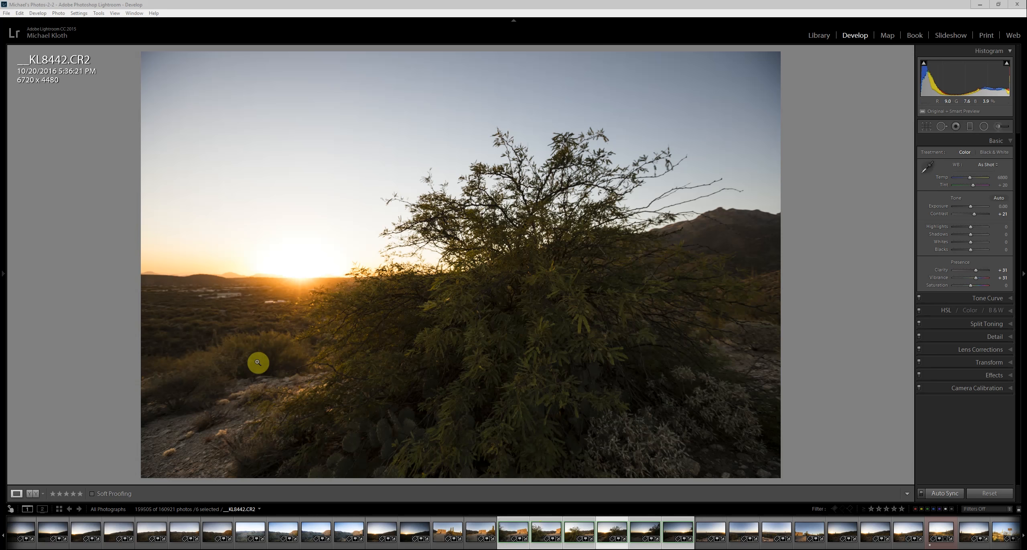
{"action": "mouse_move", "coordinate": [544, 223]}
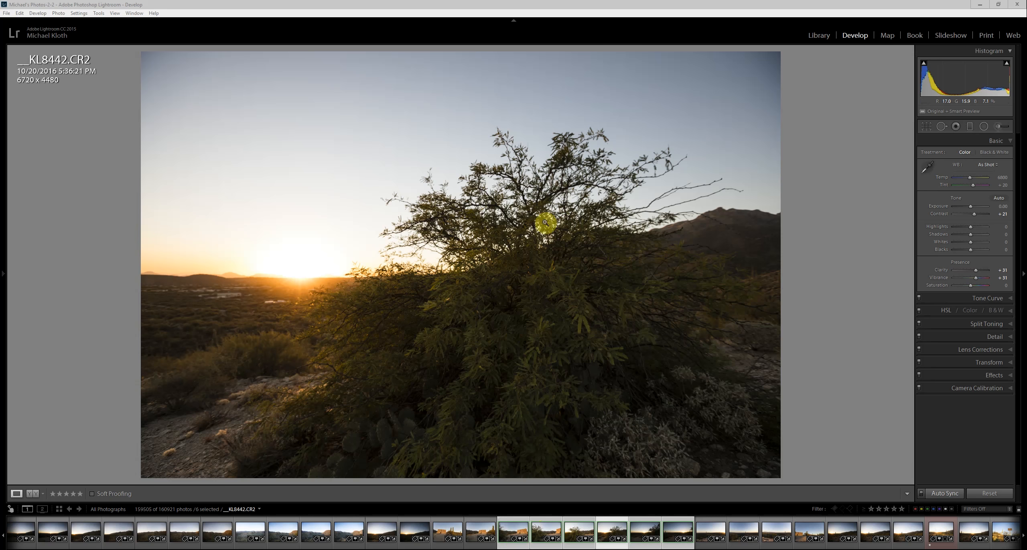
{"action": "mouse_move", "coordinate": [589, 348]}
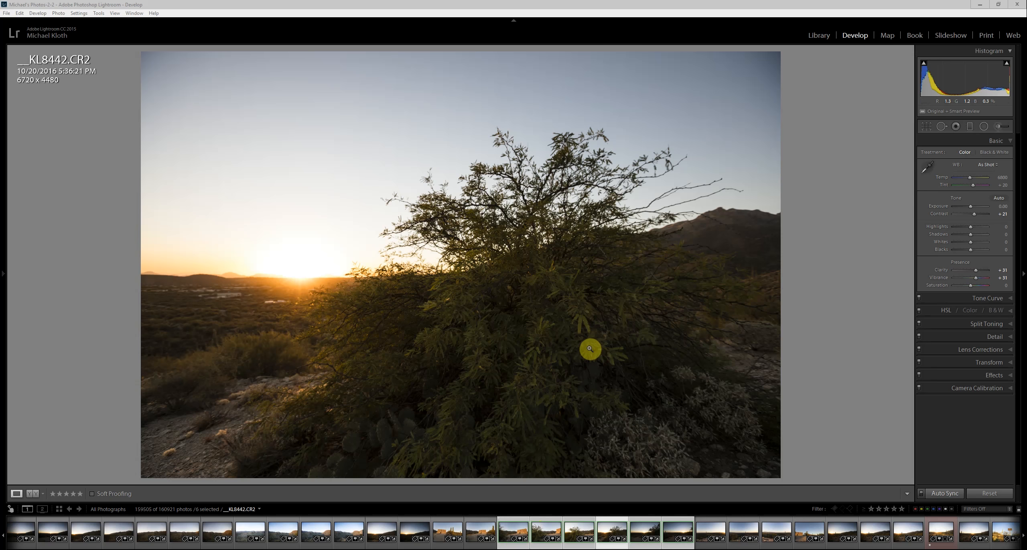
{"action": "mouse_move", "coordinate": [258, 303]}
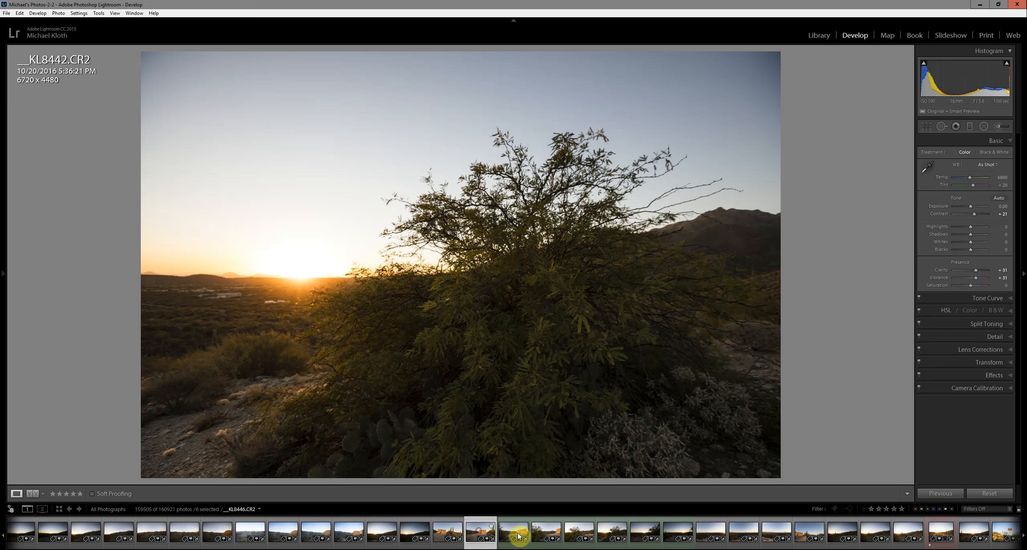
{"action": "left_click", "coordinate": [513, 532]}
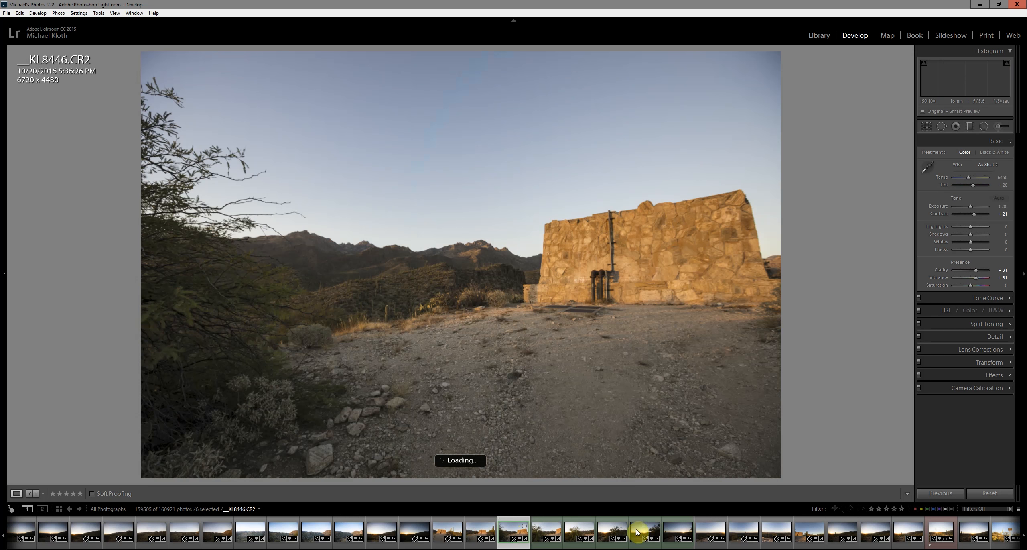
{"action": "left_click", "coordinate": [678, 530]}
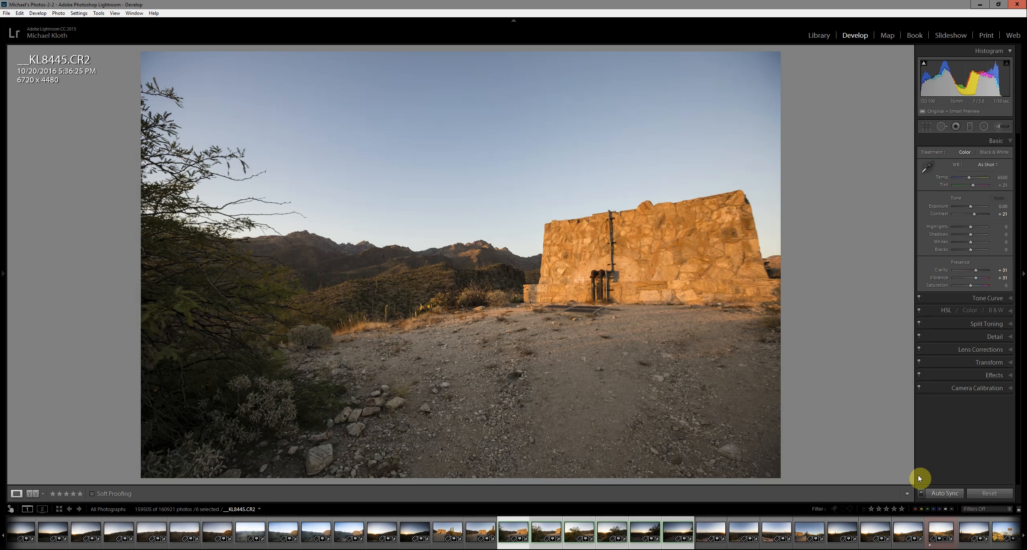
{"action": "mouse_move", "coordinate": [912, 451]}
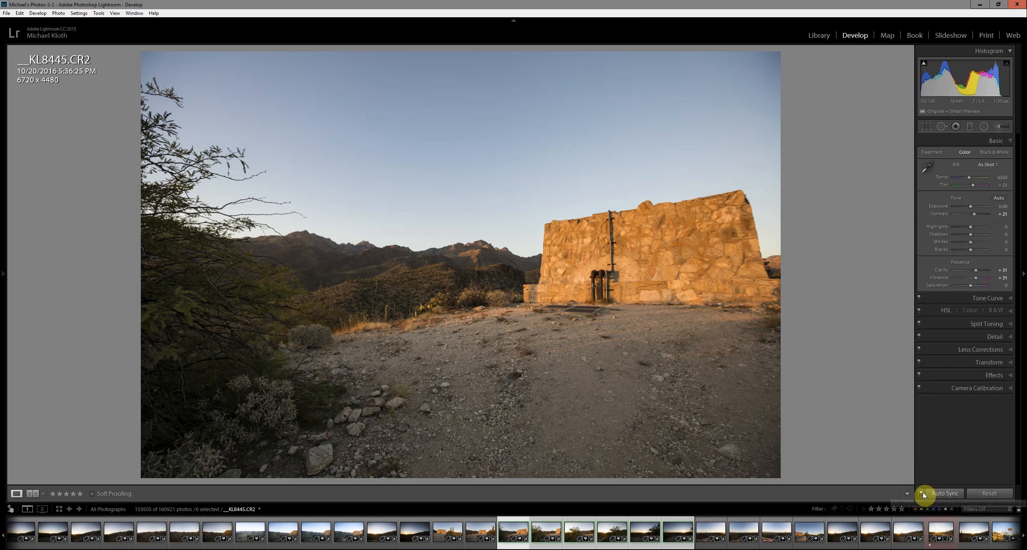
{"action": "mouse_move", "coordinate": [923, 493]}
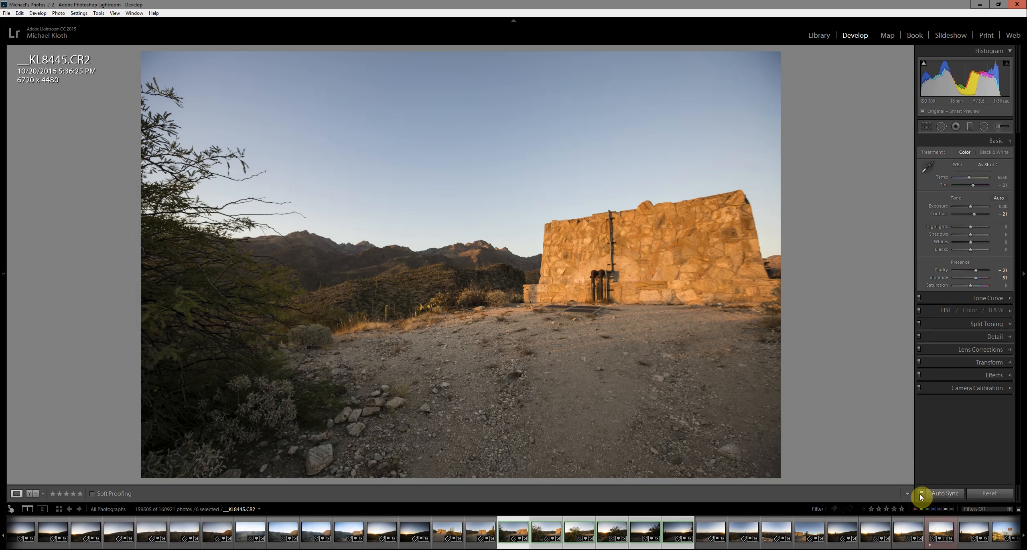
{"action": "mouse_move", "coordinate": [984, 370]}
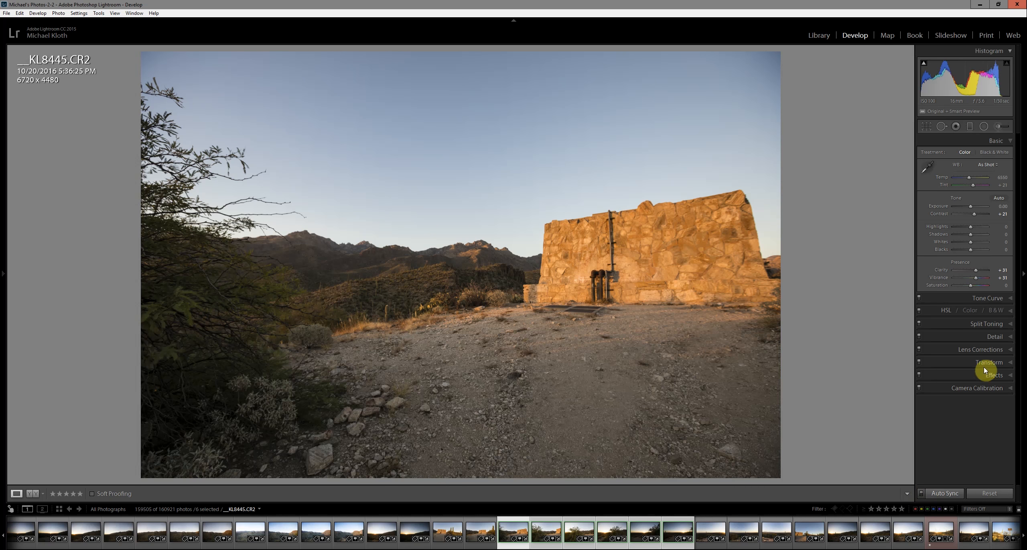
Step: Enable lens profile corrections in the Lens Corrections panel for the stone wall photo
{"action": "left_click", "coordinate": [975, 349]}
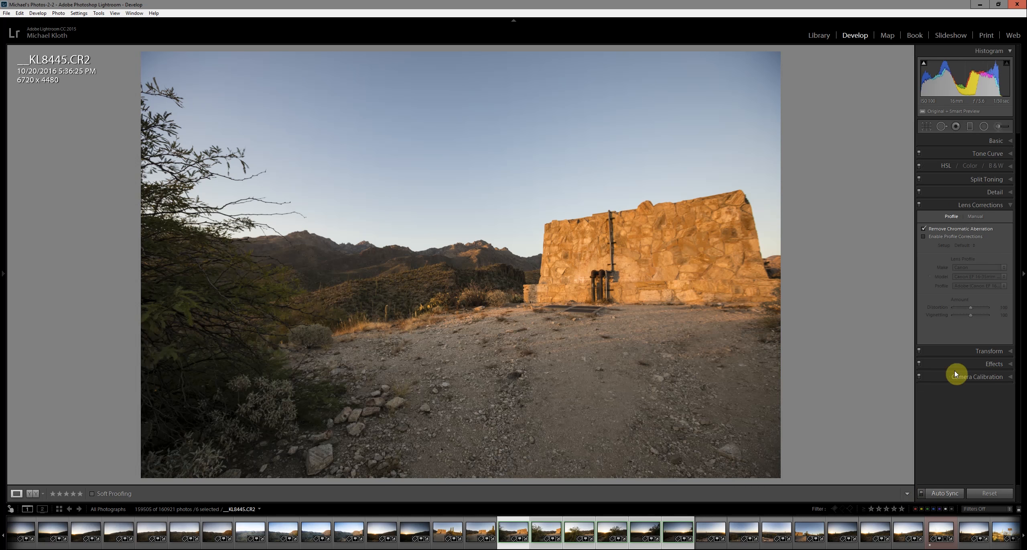
{"action": "left_click", "coordinate": [925, 237]}
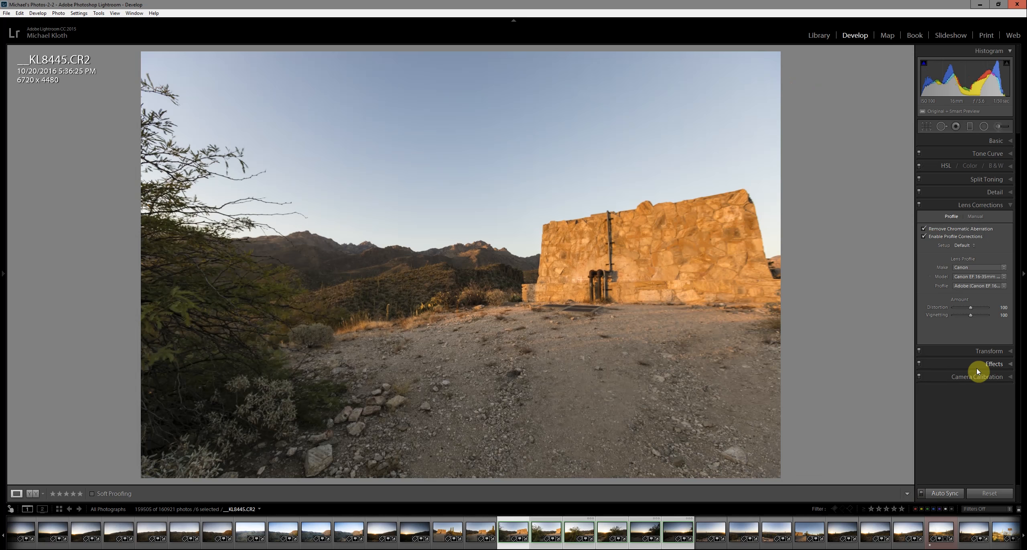
Step: Apply a darkening post-crop vignette in Effects, adjusting its strength a few times
{"action": "left_click", "coordinate": [995, 363]}
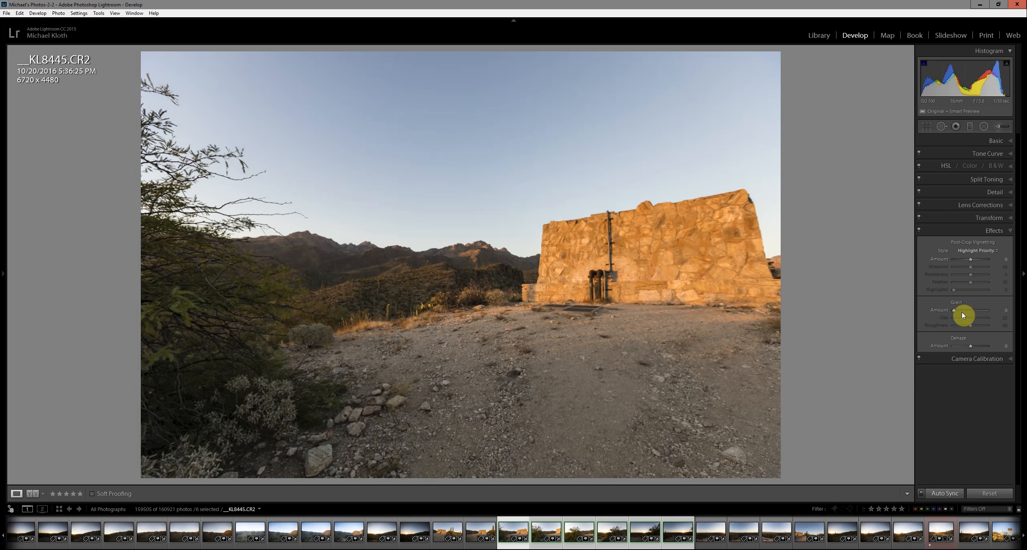
{"action": "left_click_drag", "start_coordinate": [974, 258], "coordinate": [969, 258]}
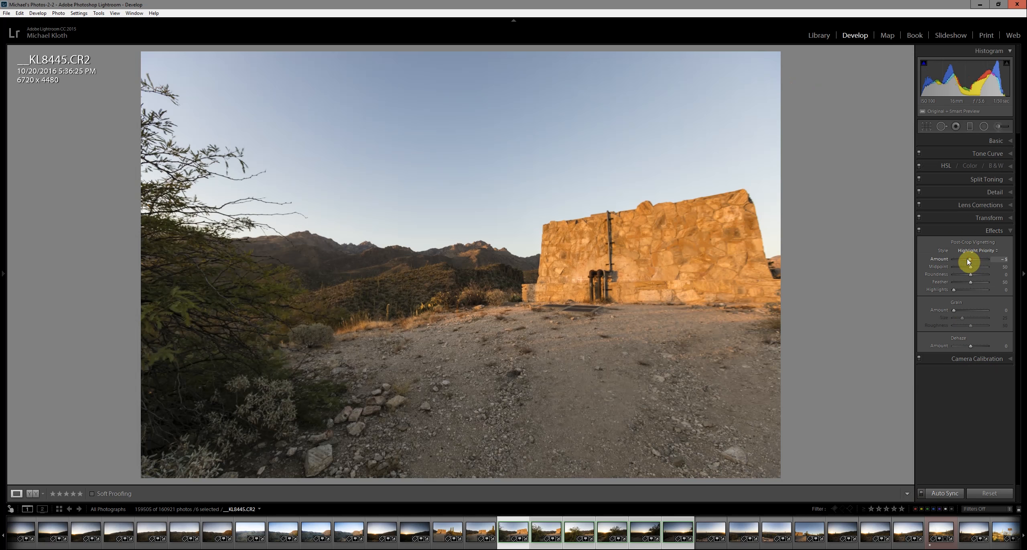
{"action": "left_click_drag", "start_coordinate": [969, 261], "coordinate": [963, 261]}
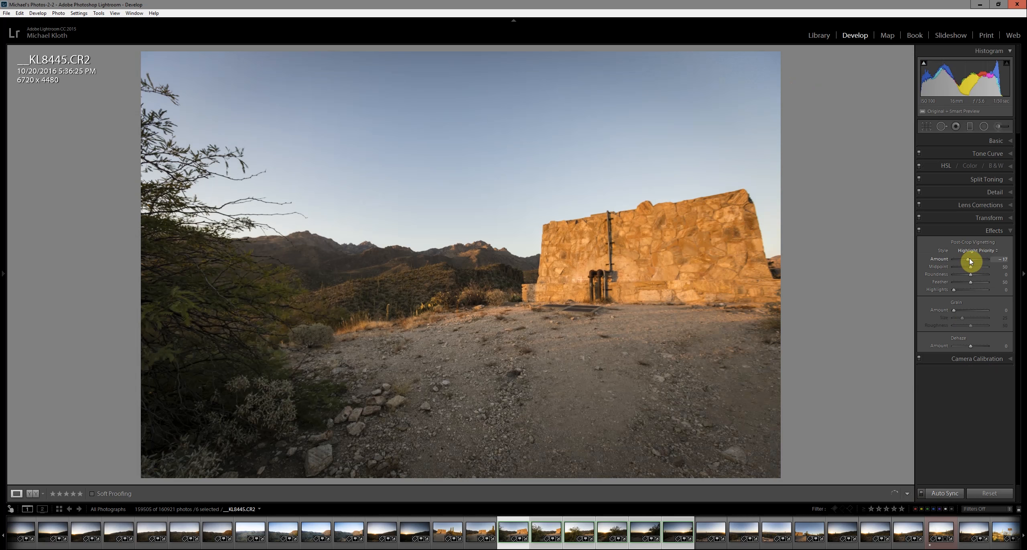
{"action": "left_click_drag", "start_coordinate": [972, 262], "coordinate": [976, 262]}
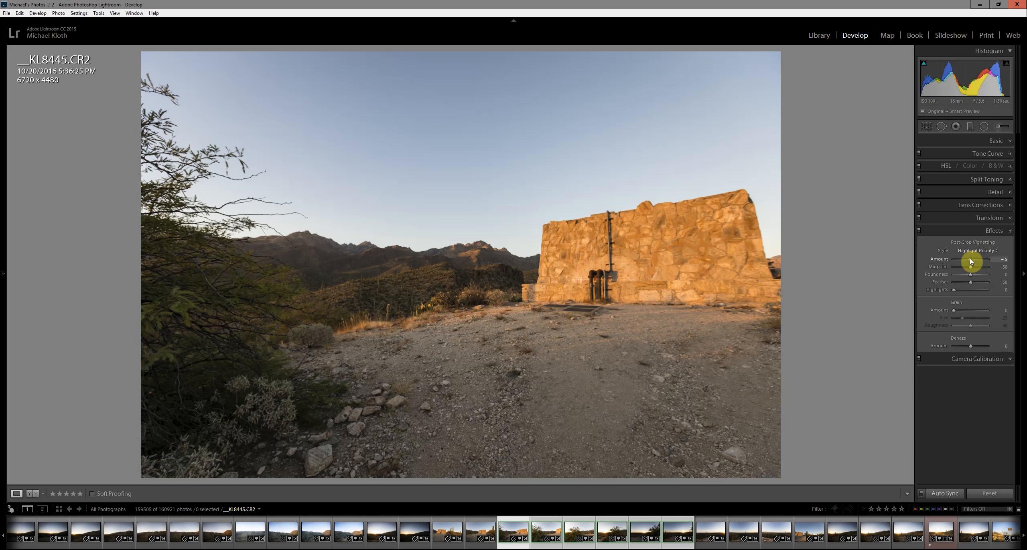
{"action": "left_click_drag", "start_coordinate": [969, 258], "coordinate": [979, 258]}
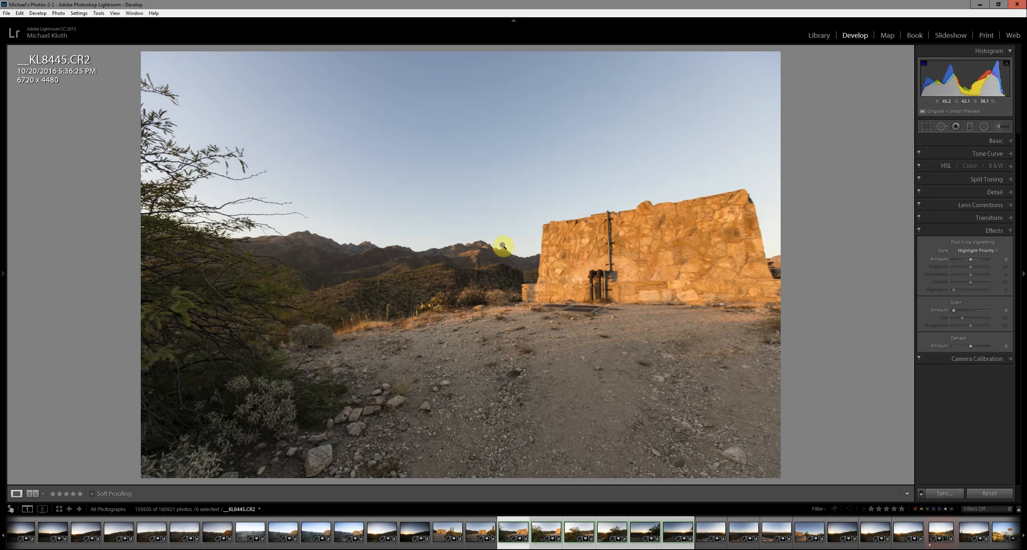
{"action": "mouse_move", "coordinate": [434, 174]}
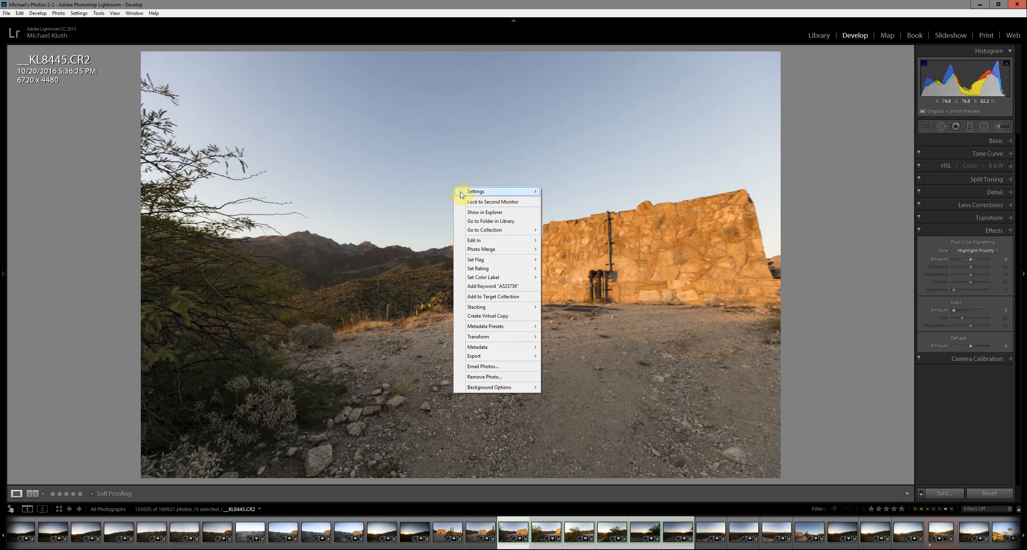
{"action": "mouse_move", "coordinate": [482, 248]}
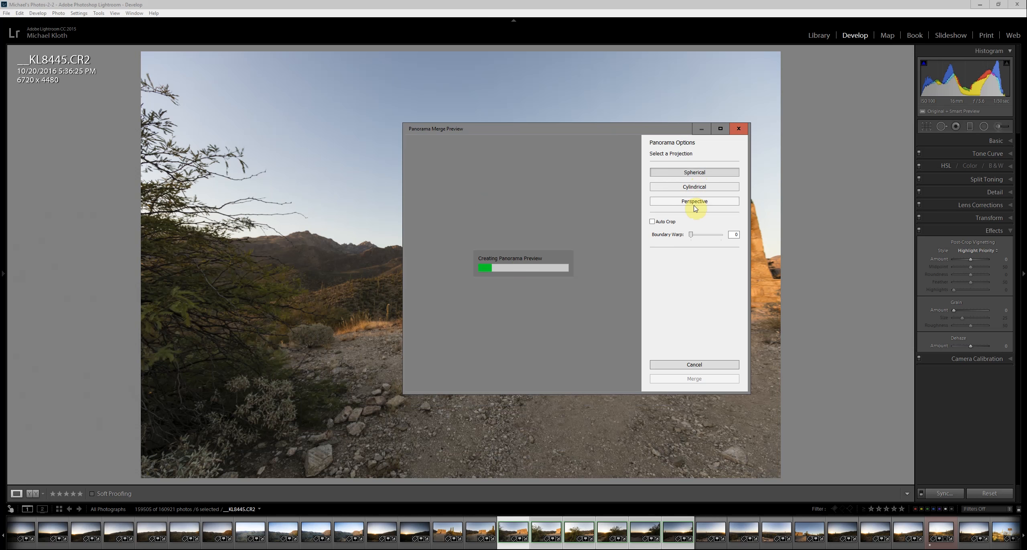
{"action": "mouse_move", "coordinate": [688, 175]}
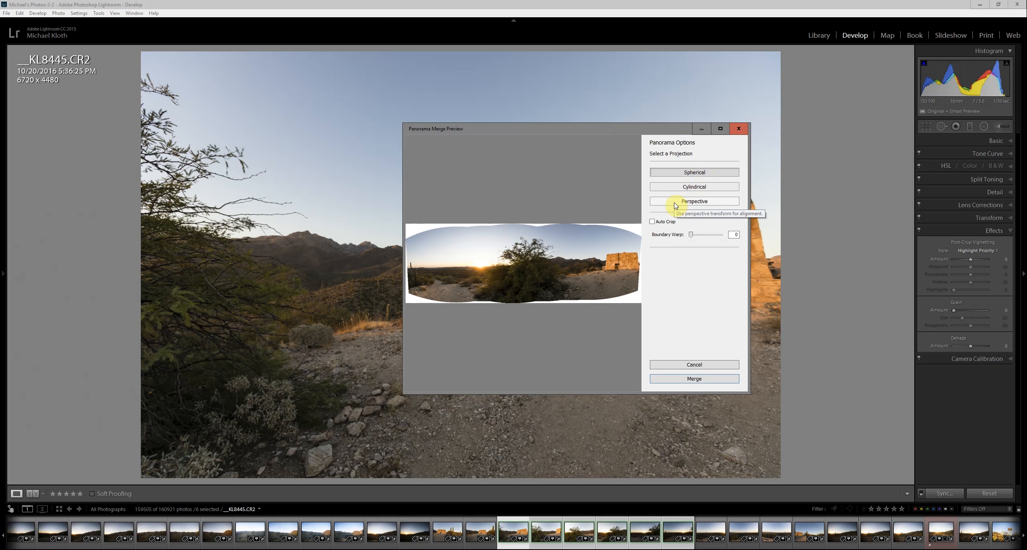
{"action": "mouse_move", "coordinate": [675, 236]}
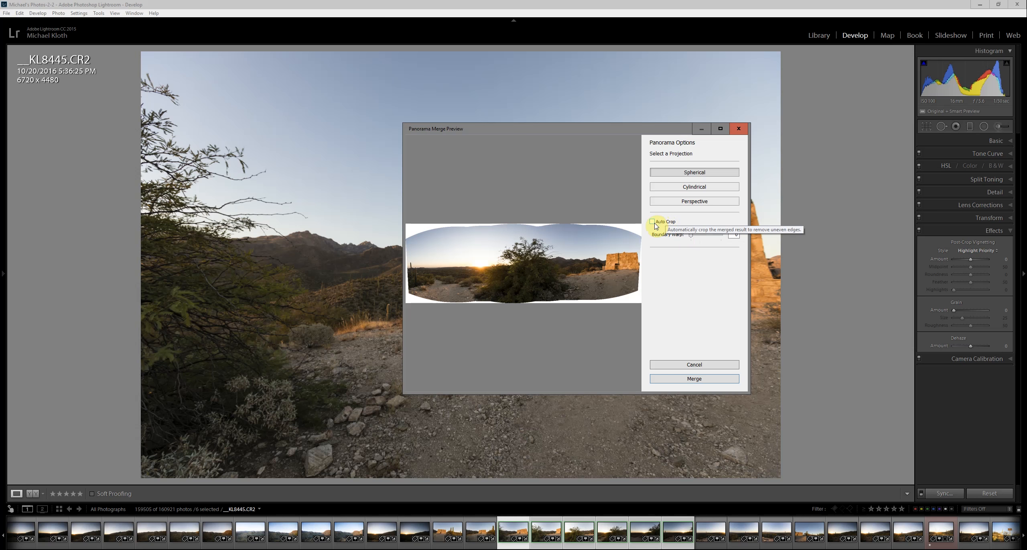
{"action": "mouse_move", "coordinate": [575, 226]}
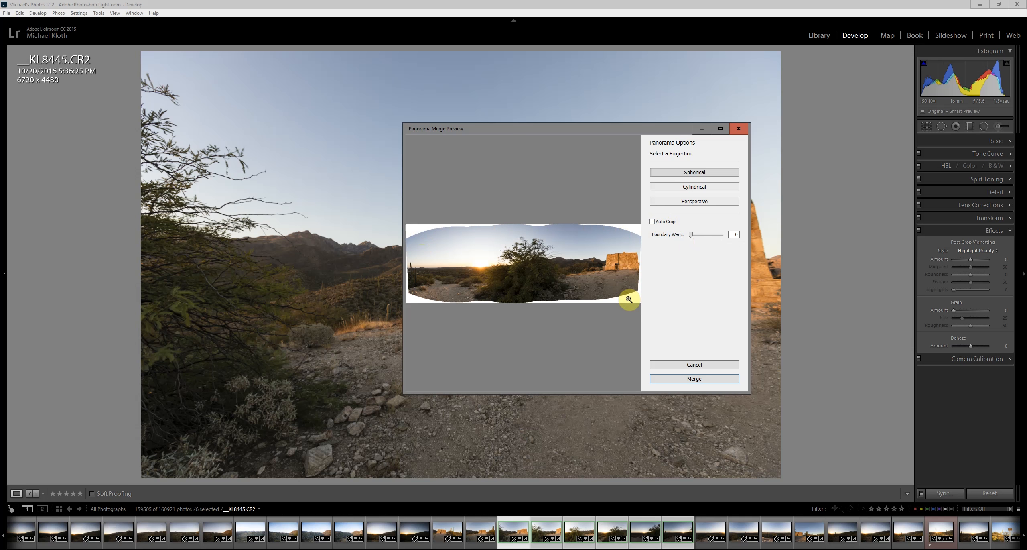
{"action": "mouse_move", "coordinate": [653, 222]}
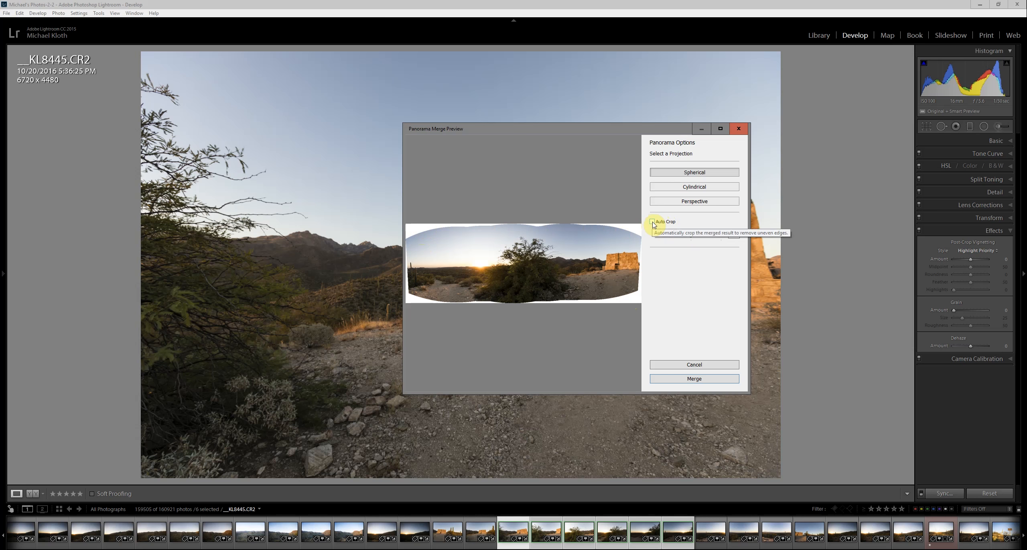
{"action": "left_click", "coordinate": [652, 222]}
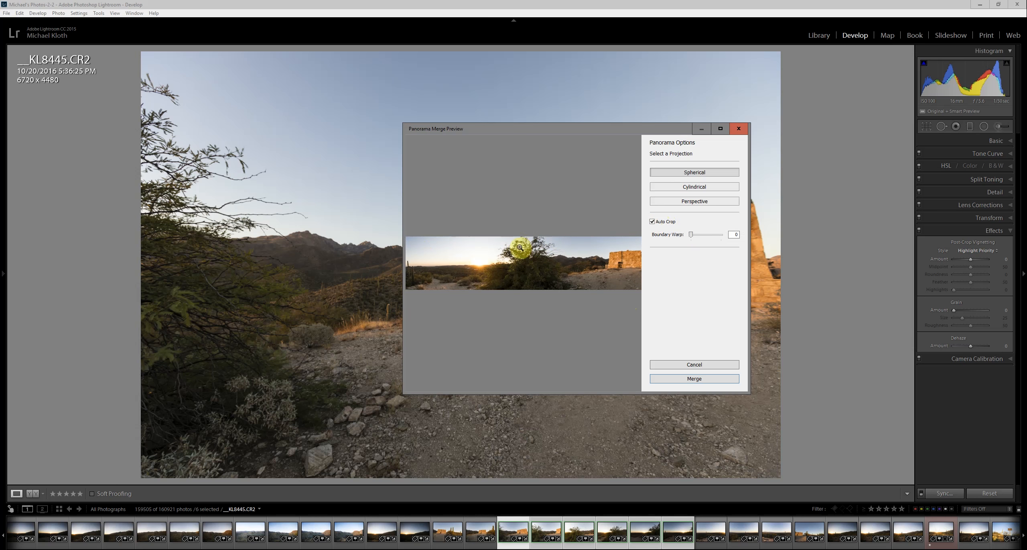
{"action": "mouse_move", "coordinate": [517, 245]}
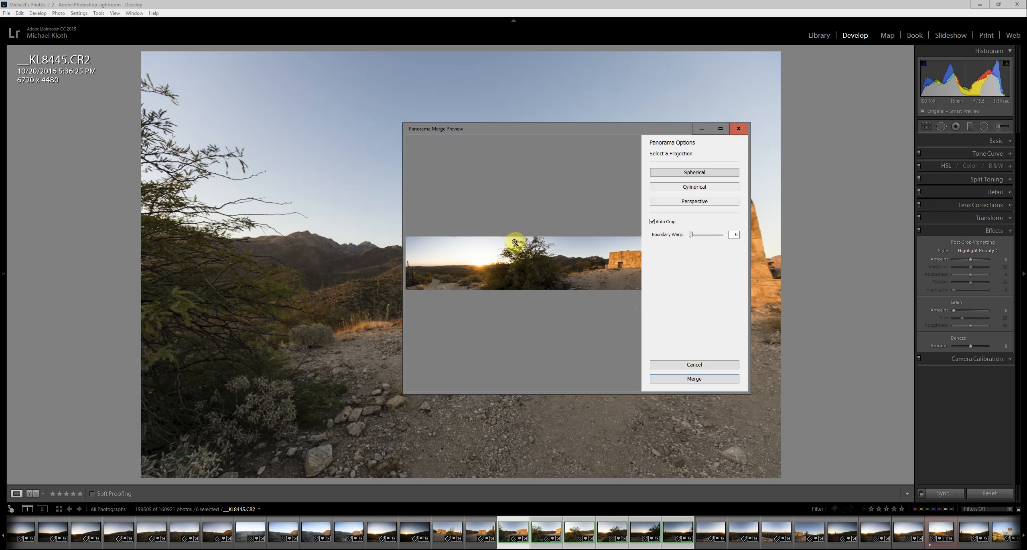
{"action": "mouse_move", "coordinate": [623, 234]}
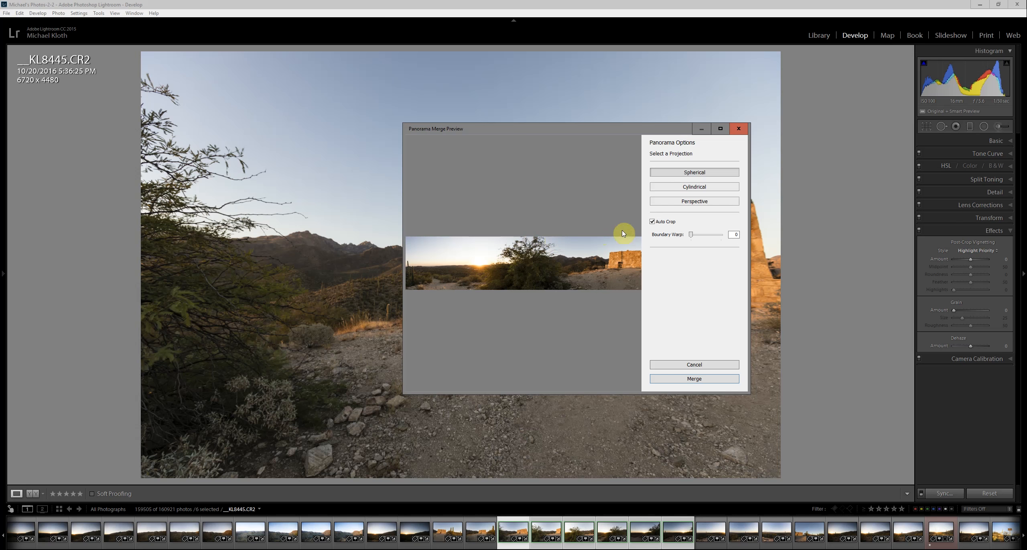
{"action": "left_click", "coordinate": [653, 222]}
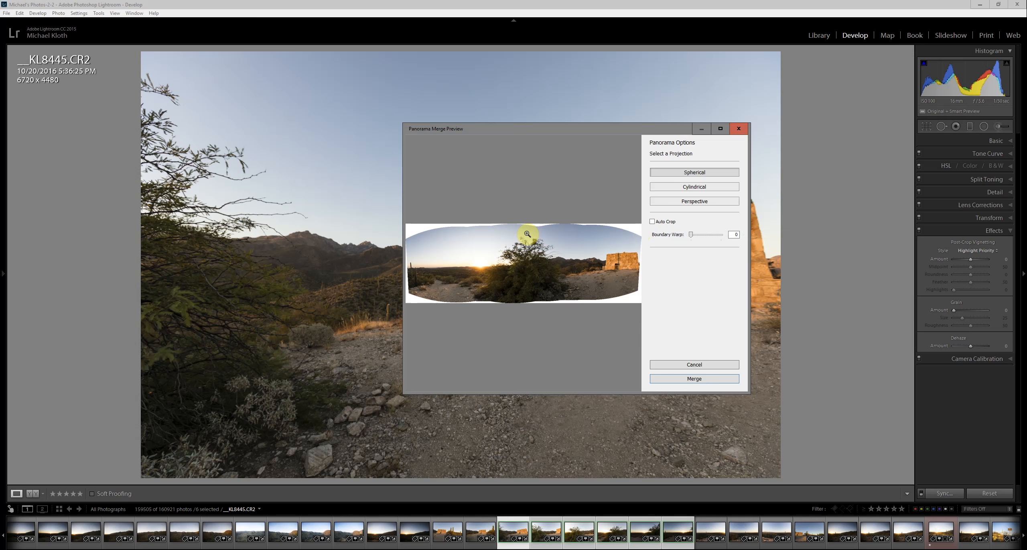
{"action": "mouse_move", "coordinate": [693, 243]}
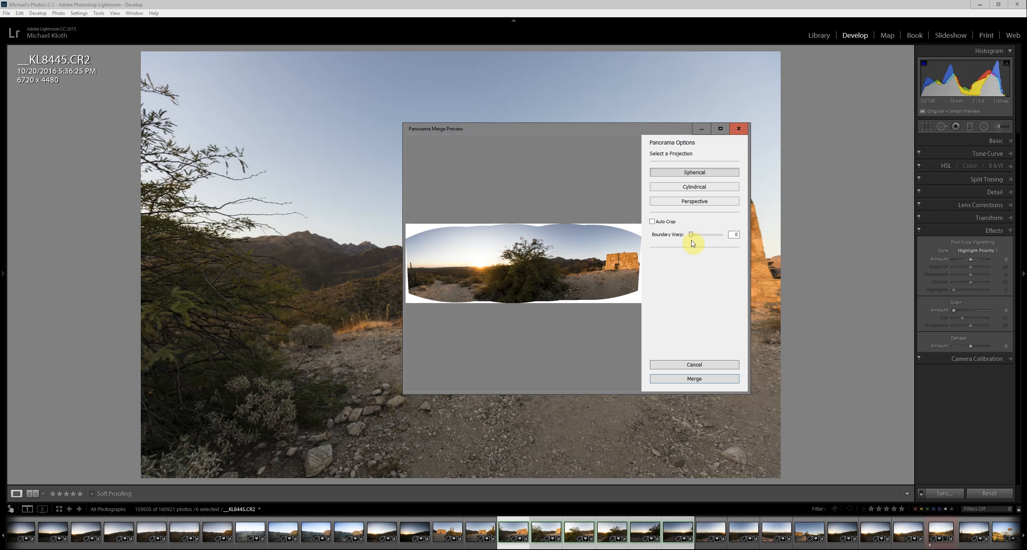
{"action": "mouse_move", "coordinate": [690, 236]}
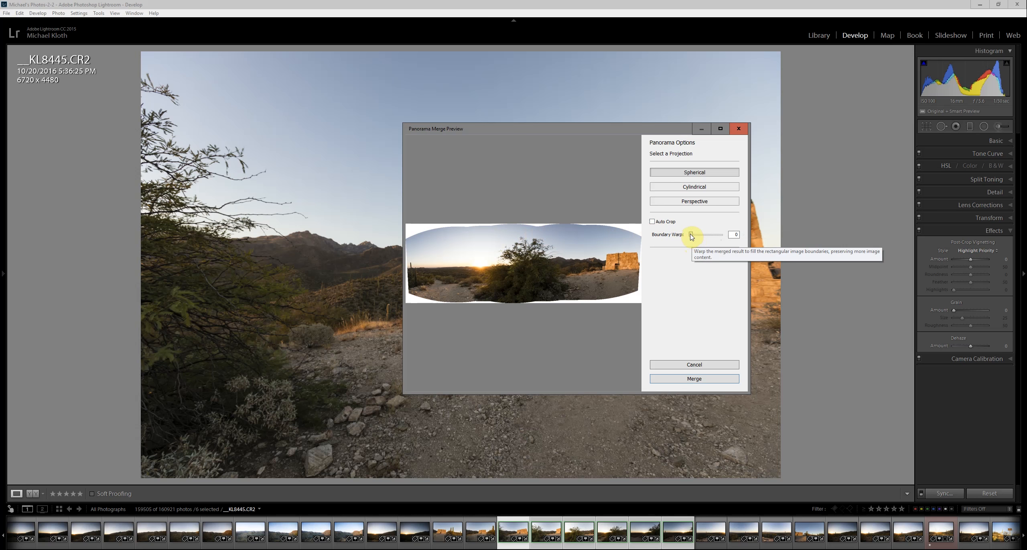
Step: Raise Boundary Warp to 100 in the merge preview, then bring it back to about 40
{"action": "left_click_drag", "start_coordinate": [691, 234], "coordinate": [697, 234]}
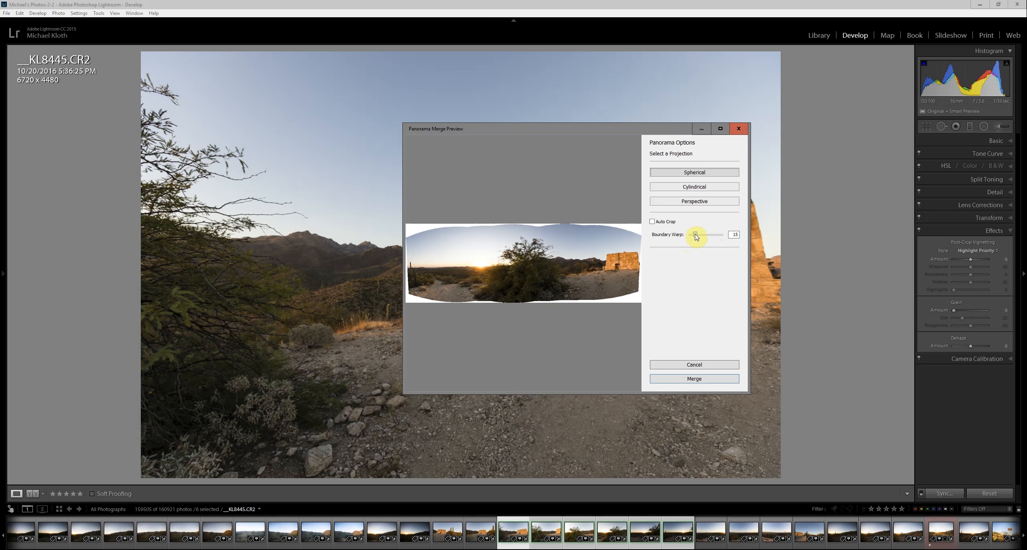
{"action": "left_click_drag", "start_coordinate": [695, 234], "coordinate": [707, 234]}
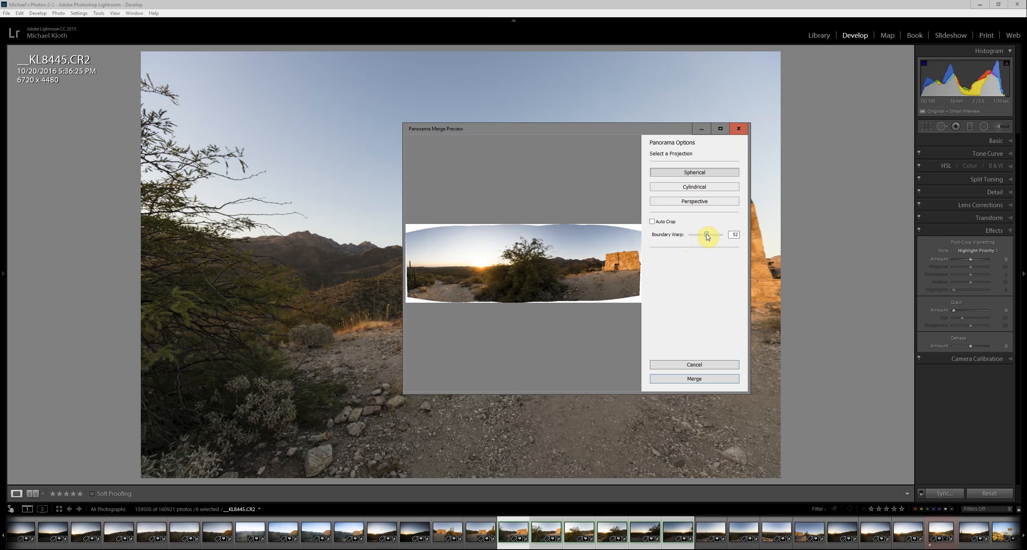
{"action": "left_click_drag", "start_coordinate": [708, 234], "coordinate": [716, 234]}
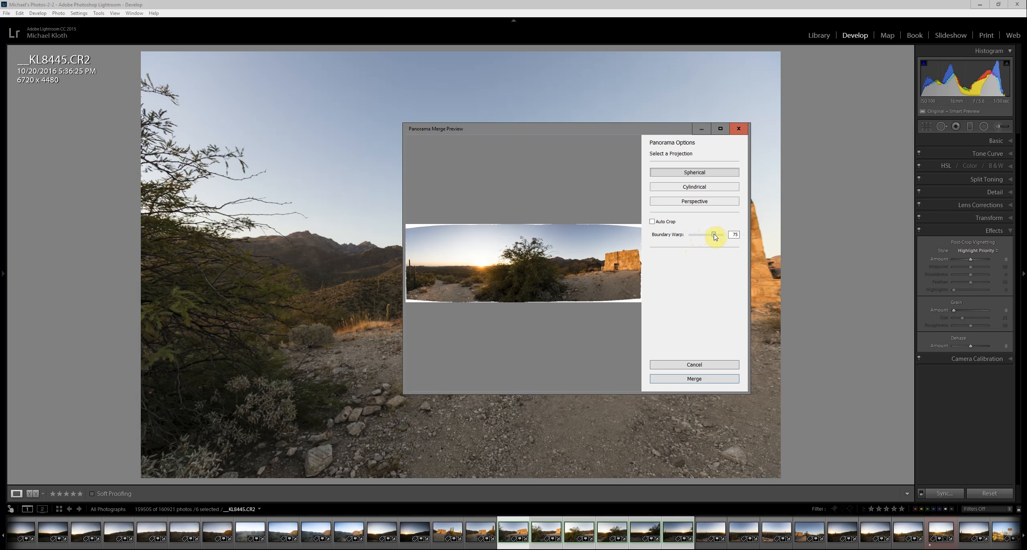
{"action": "left_click_drag", "start_coordinate": [715, 234], "coordinate": [721, 235]}
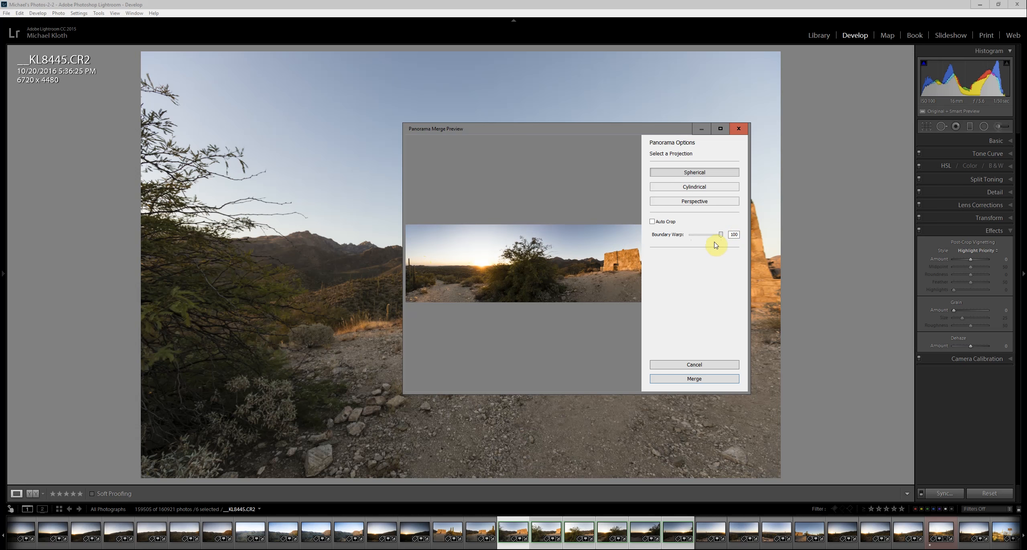
{"action": "mouse_move", "coordinate": [720, 234]}
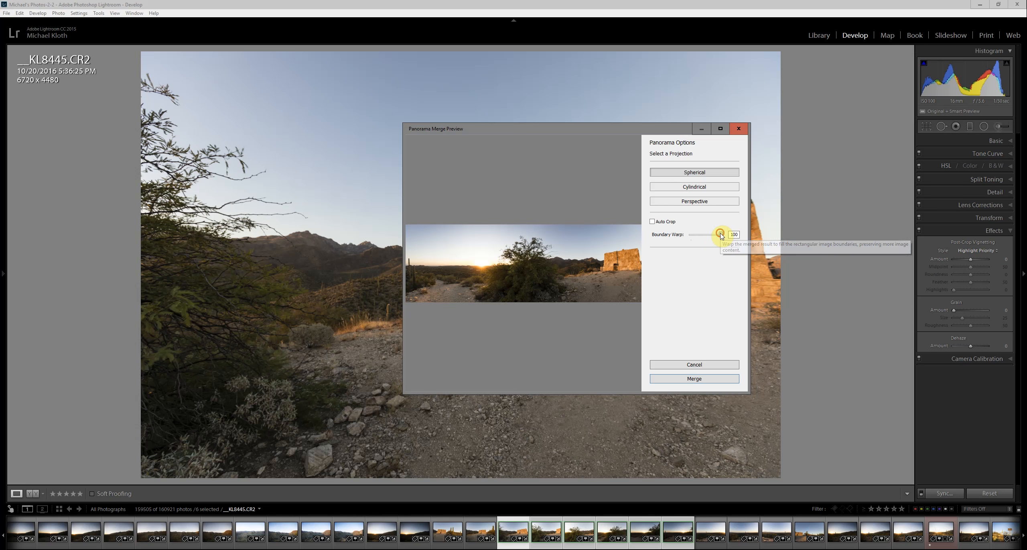
{"action": "left_click_drag", "start_coordinate": [721, 235], "coordinate": [700, 235]}
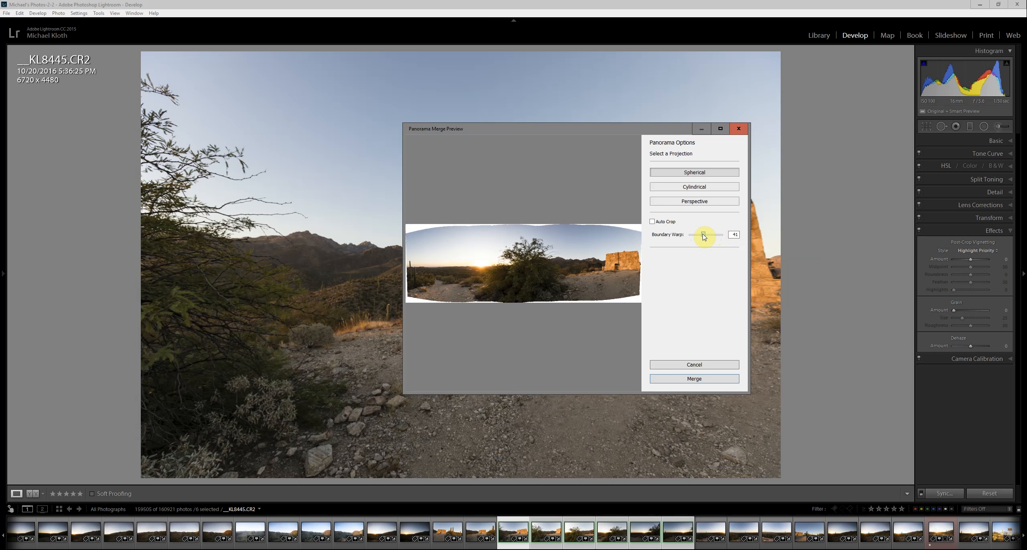
{"action": "left_click_drag", "start_coordinate": [700, 235], "coordinate": [706, 234]}
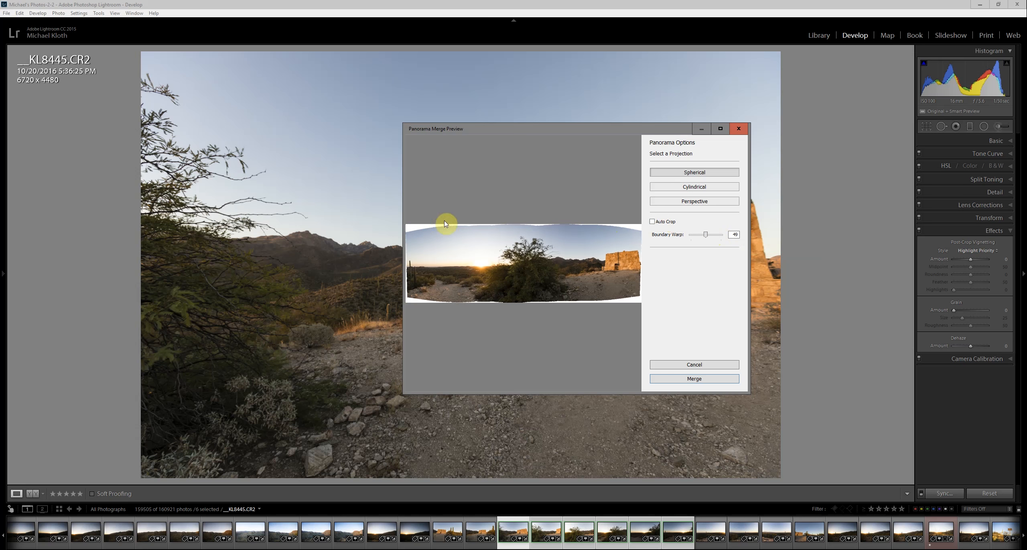
Step: Toggle Auto Crop on and off again, then set Boundary Warp to 100
{"action": "left_click", "coordinate": [651, 221]}
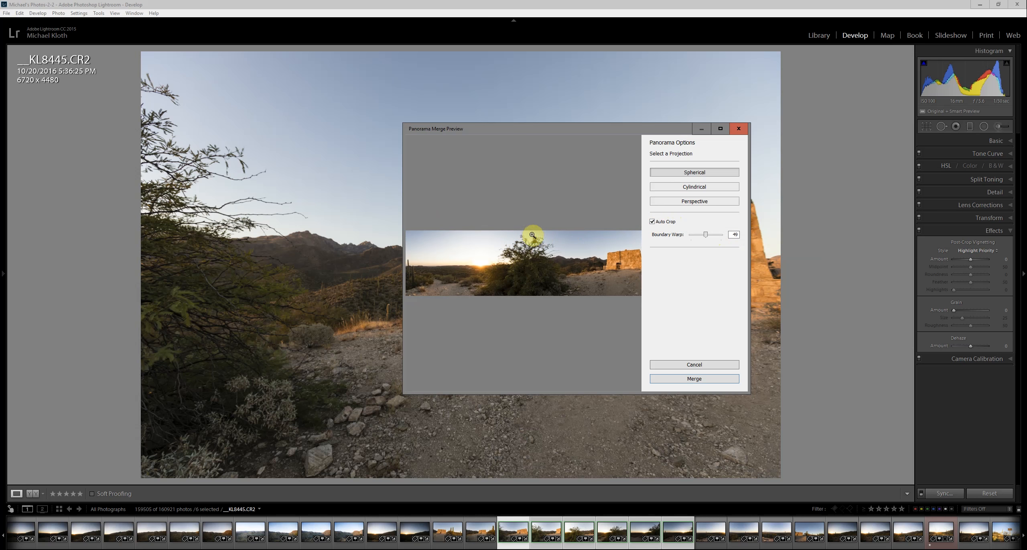
{"action": "mouse_move", "coordinate": [652, 222]}
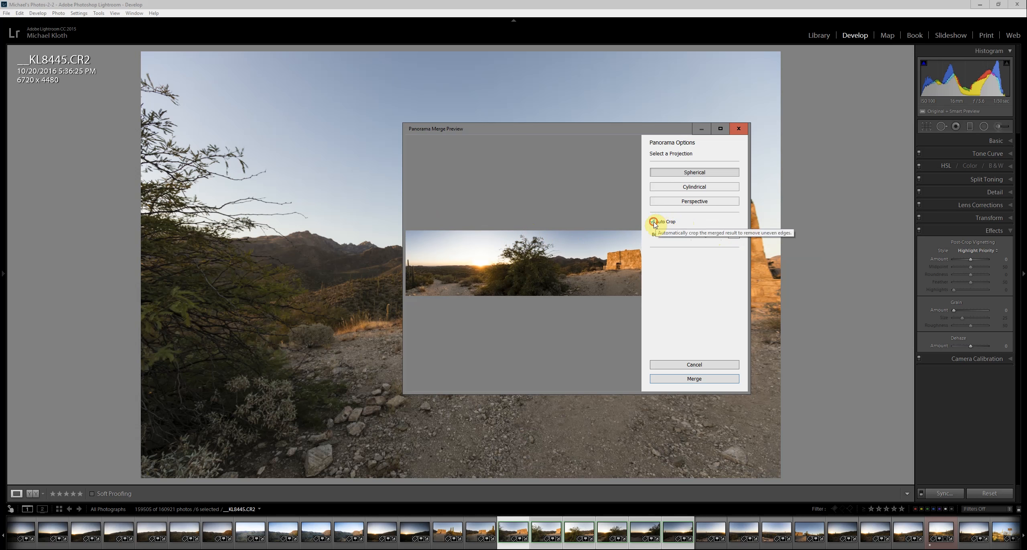
{"action": "left_click", "coordinate": [653, 221]}
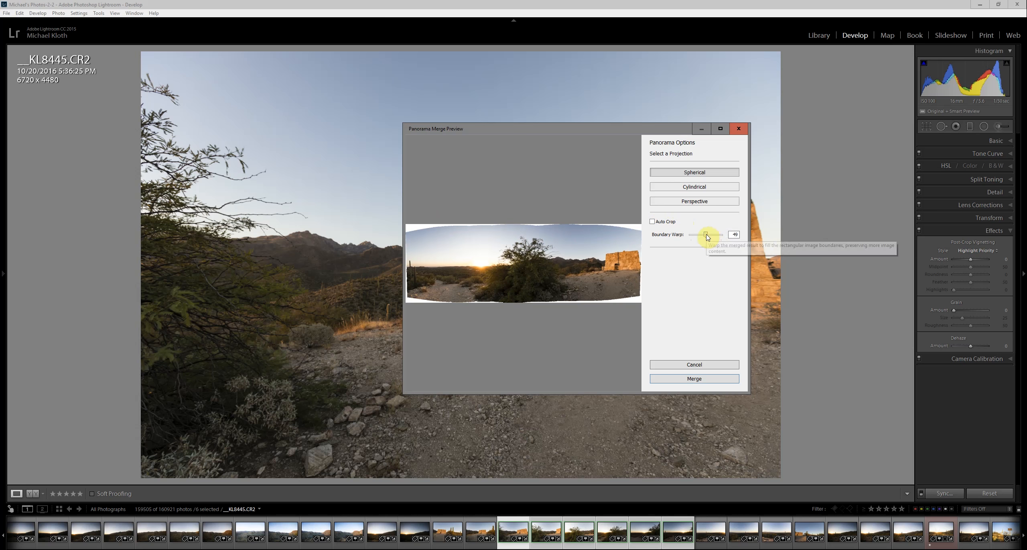
{"action": "left_click_drag", "start_coordinate": [706, 235], "coordinate": [720, 235]}
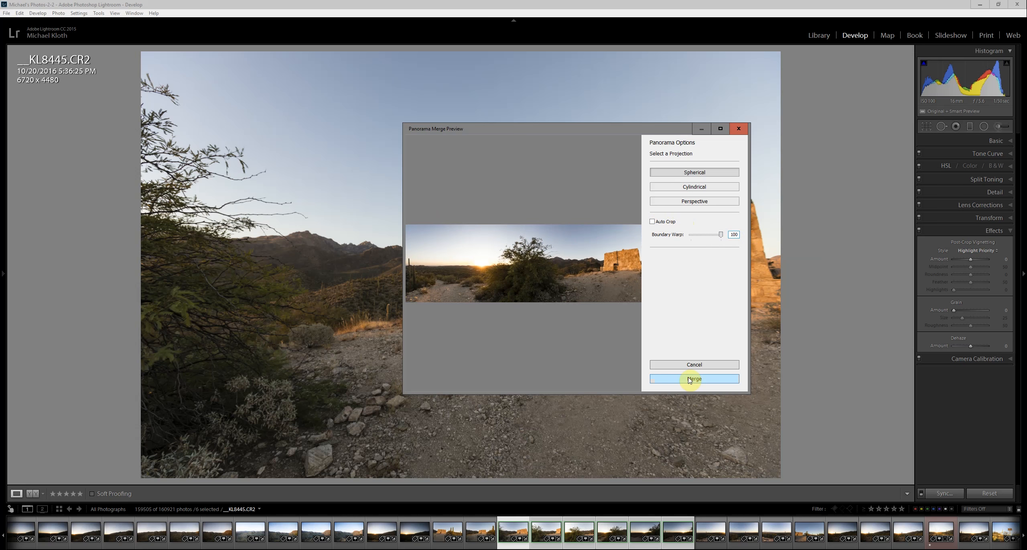
Step: Merge the six photos into the panorama DNG
{"action": "left_click", "coordinate": [694, 378]}
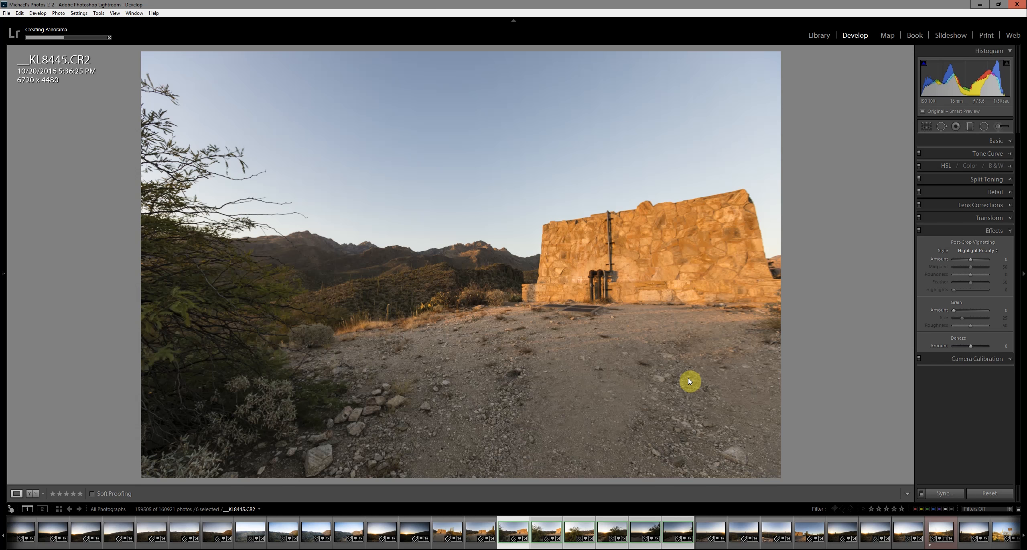
{"action": "mouse_move", "coordinate": [464, 100]}
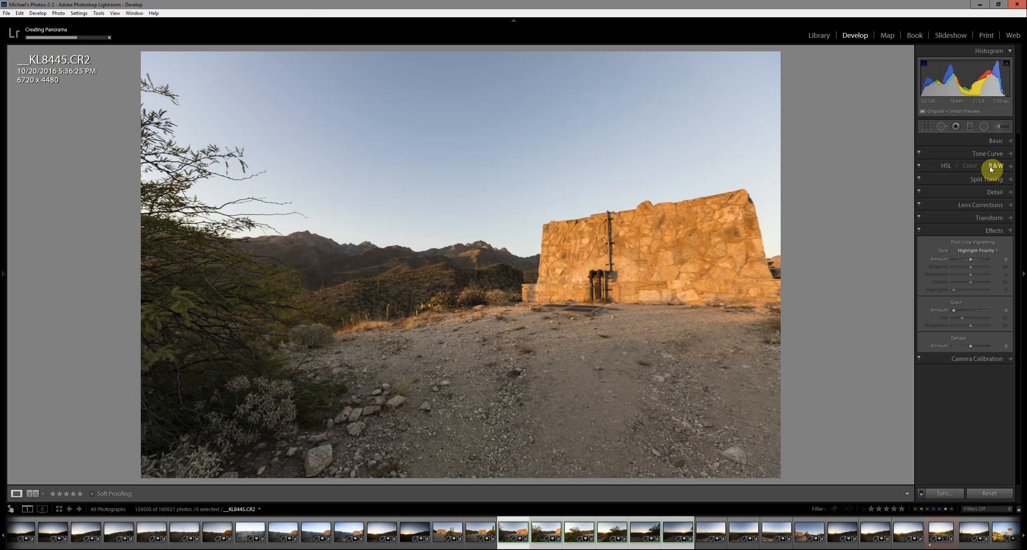
{"action": "mouse_move", "coordinate": [994, 165]}
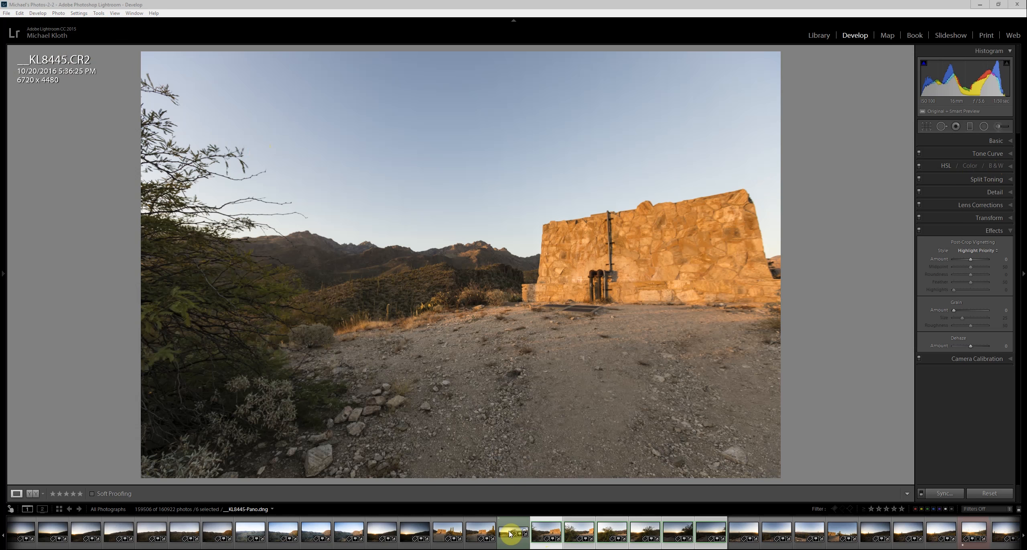
Step: Show the new Pano.dng, compare it with the original CR2 photo, and return to the panorama
{"action": "left_click", "coordinate": [514, 531]}
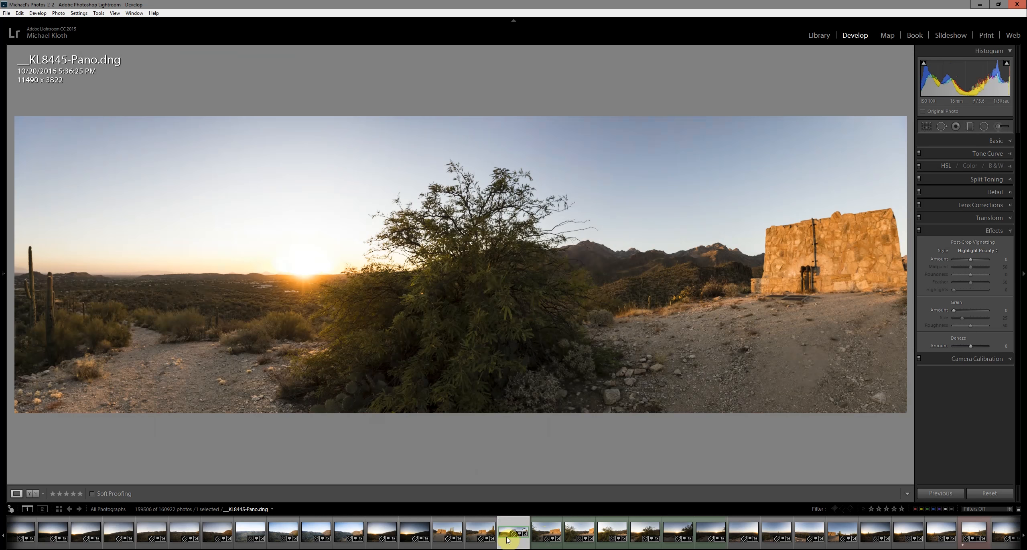
{"action": "mouse_move", "coordinate": [513, 531]}
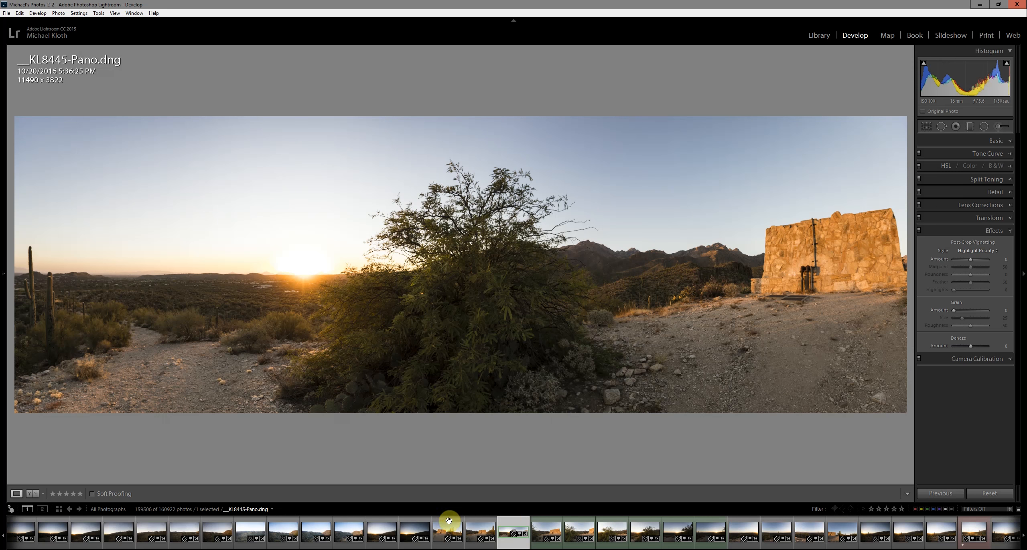
{"action": "left_click", "coordinate": [546, 530]}
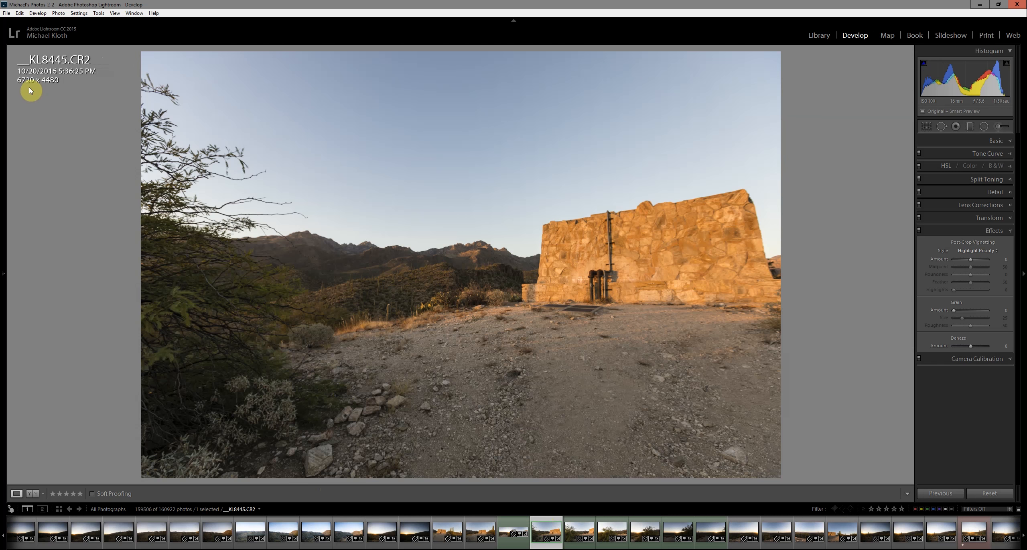
{"action": "mouse_move", "coordinate": [58, 88]}
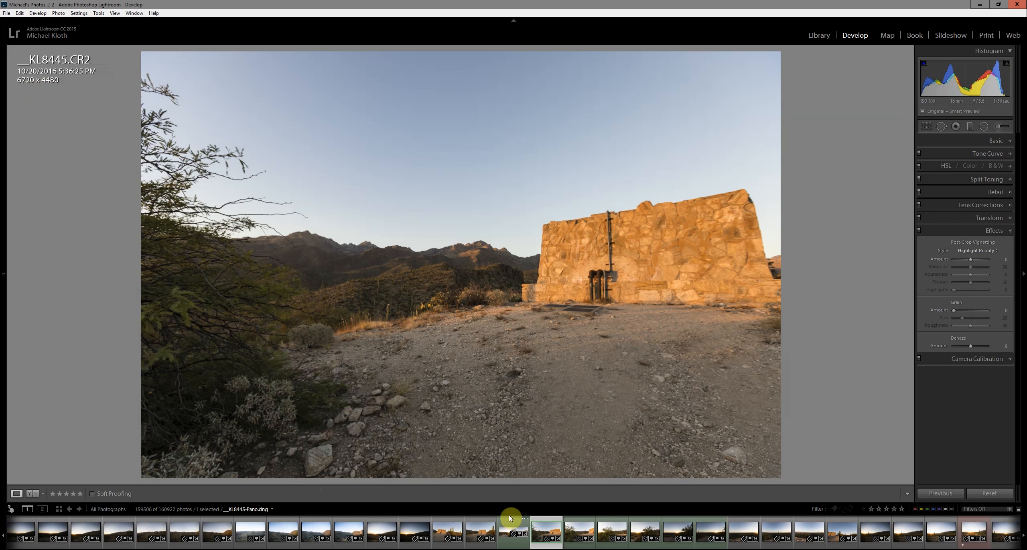
{"action": "left_click", "coordinate": [514, 531]}
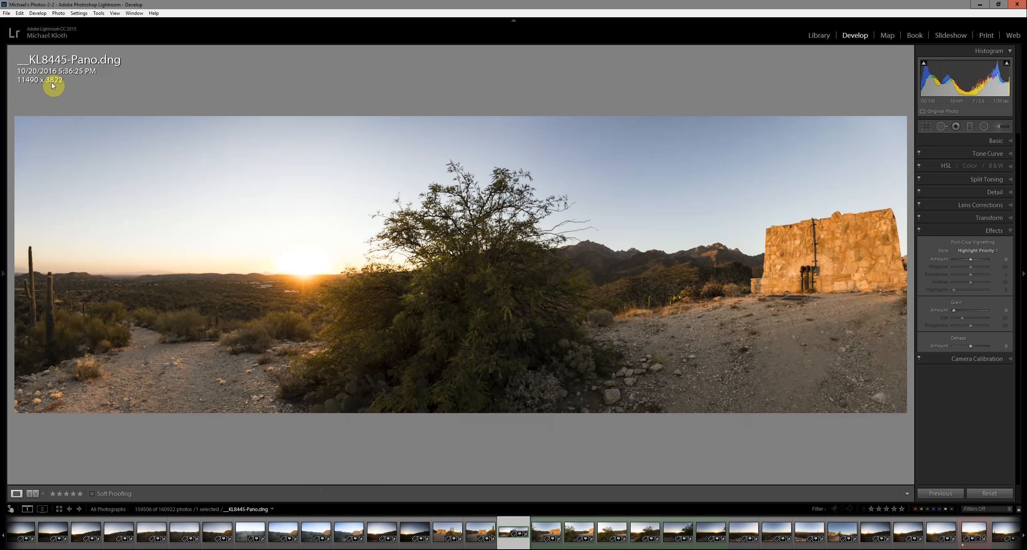
{"action": "mouse_move", "coordinate": [578, 92]}
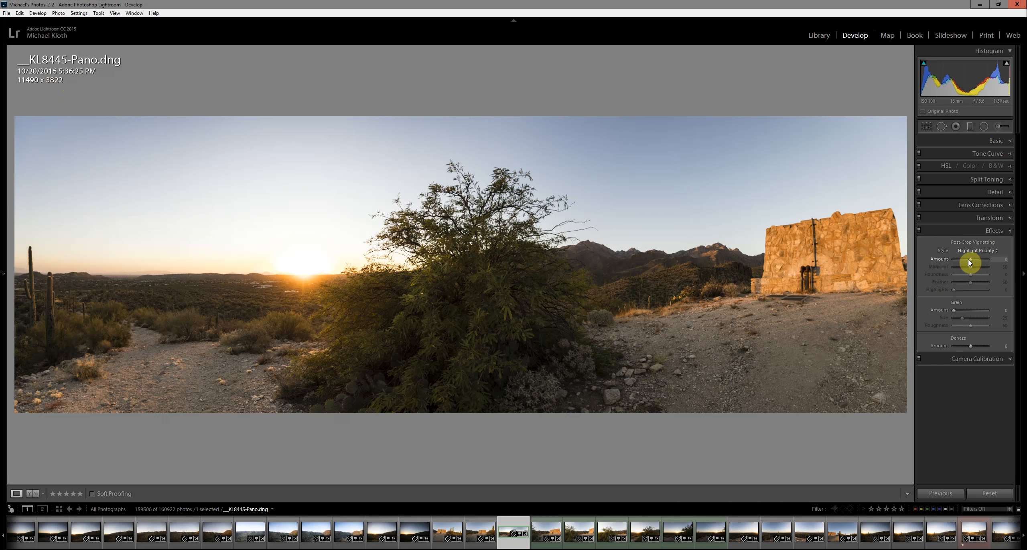
Step: Raise the panorama's Contrast to +40 in the Basic panel
{"action": "left_click", "coordinate": [996, 140]}
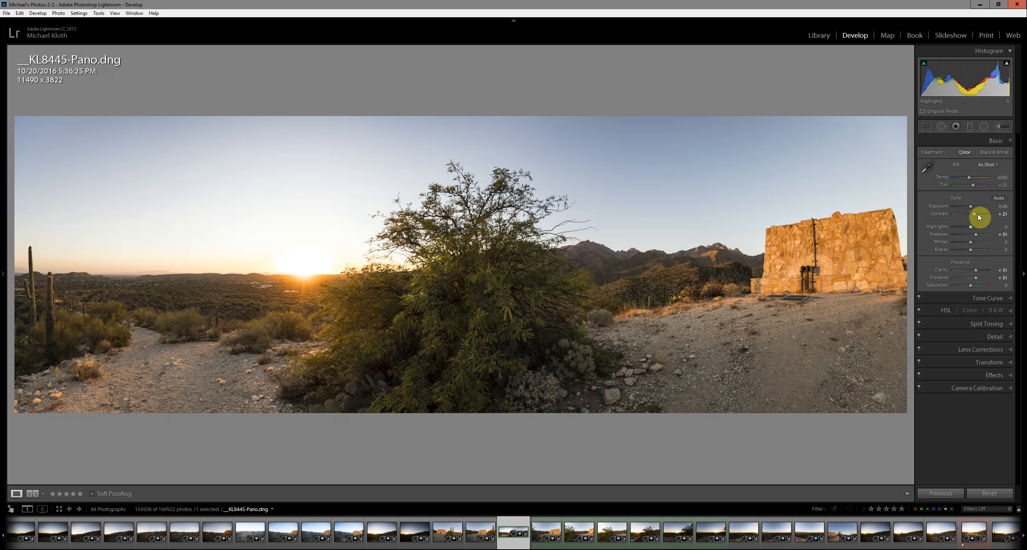
{"action": "left_click_drag", "start_coordinate": [973, 214], "coordinate": [981, 214]}
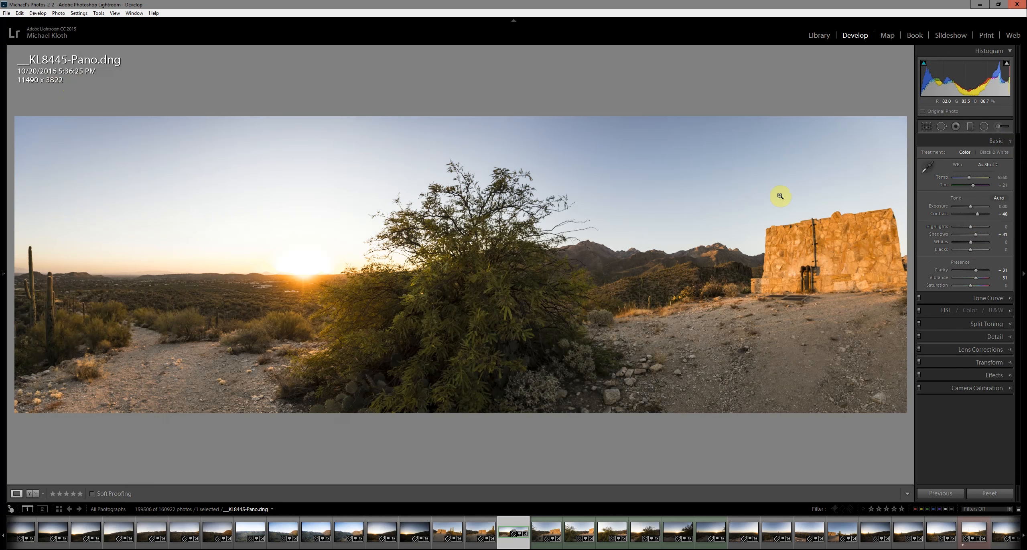
{"action": "left_click", "coordinate": [994, 230]}
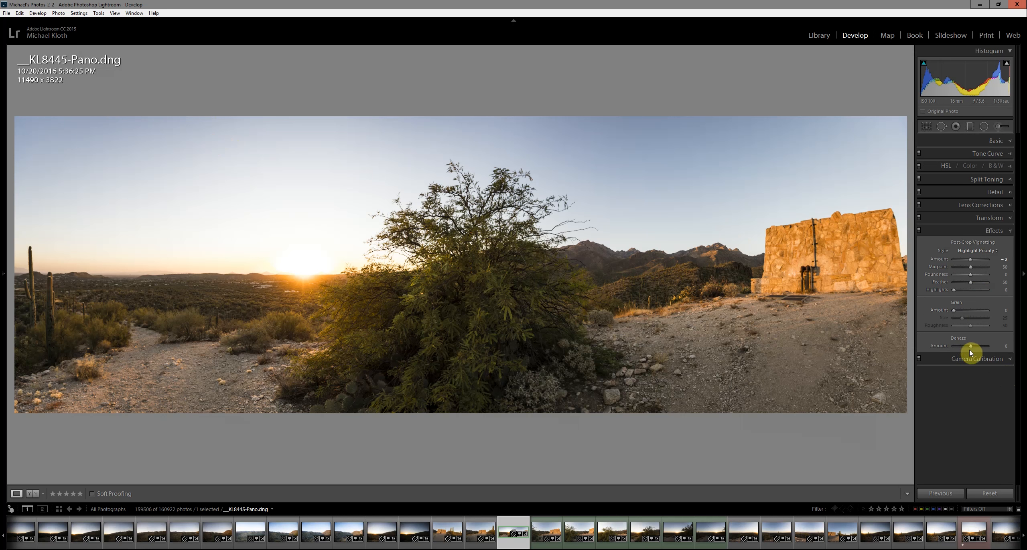
Step: Set the panorama's Dehaze amount to +19
{"action": "left_click_drag", "start_coordinate": [971, 349], "coordinate": [976, 349]}
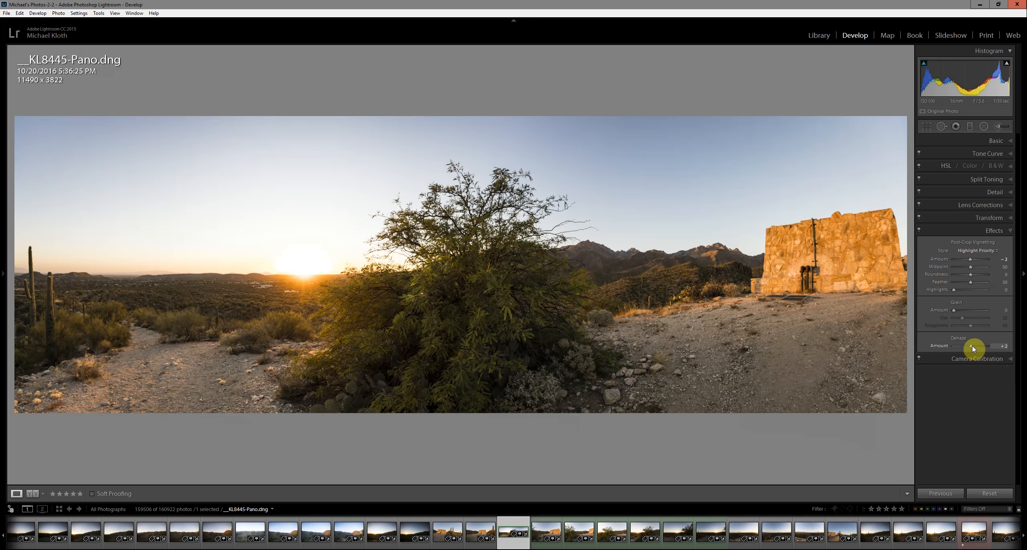
{"action": "left_click_drag", "start_coordinate": [972, 352], "coordinate": [981, 352]}
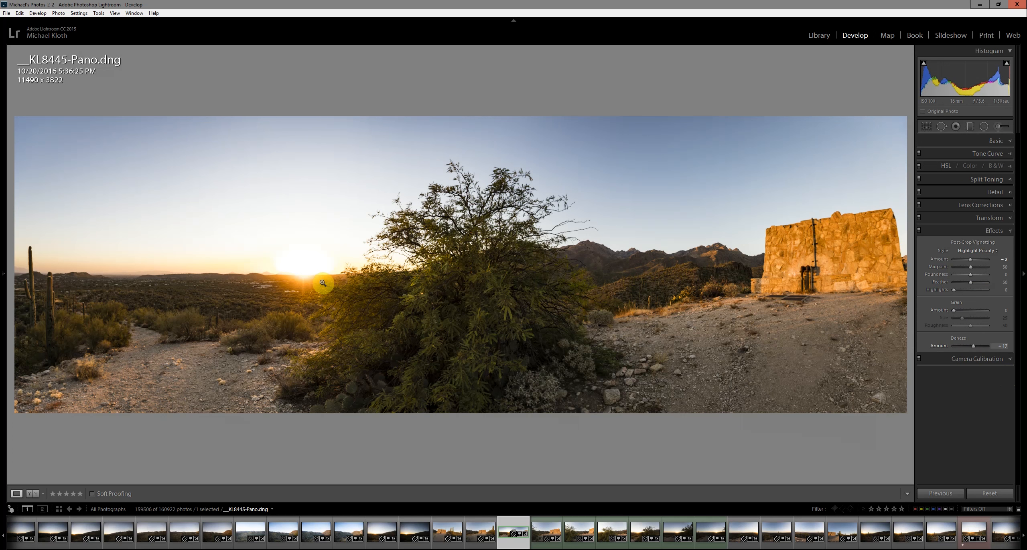
{"action": "left_click_drag", "start_coordinate": [970, 346], "coordinate": [976, 346]}
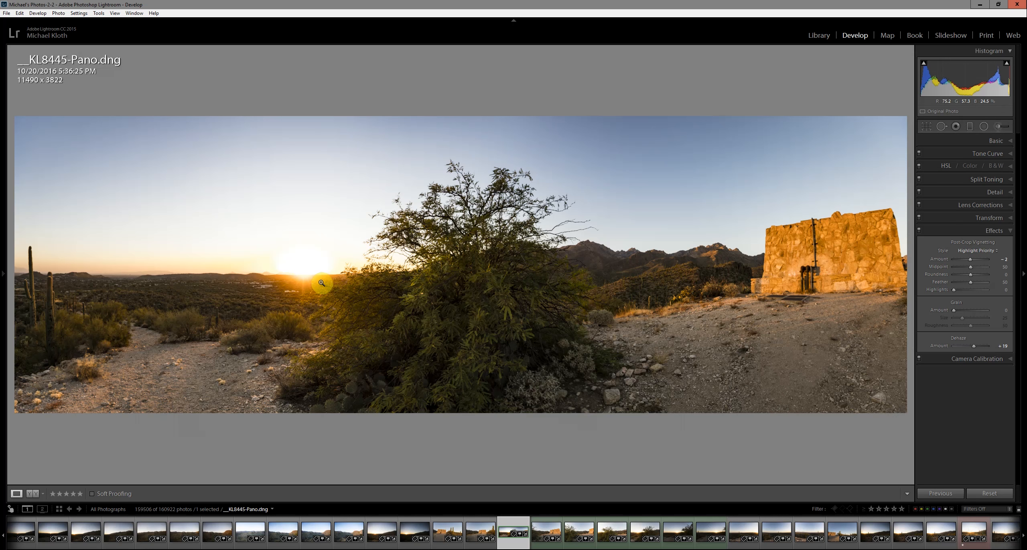
{"action": "mouse_move", "coordinate": [321, 298]}
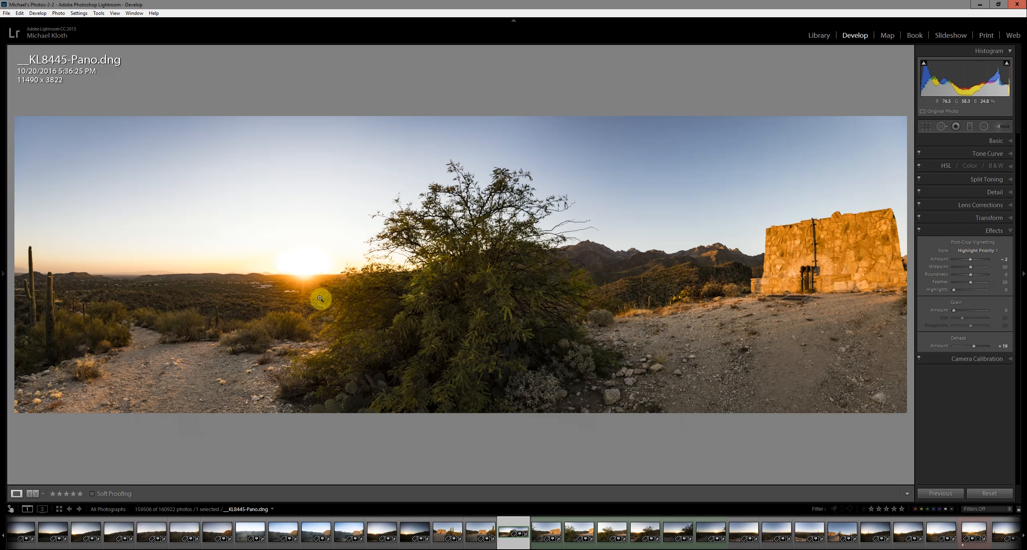